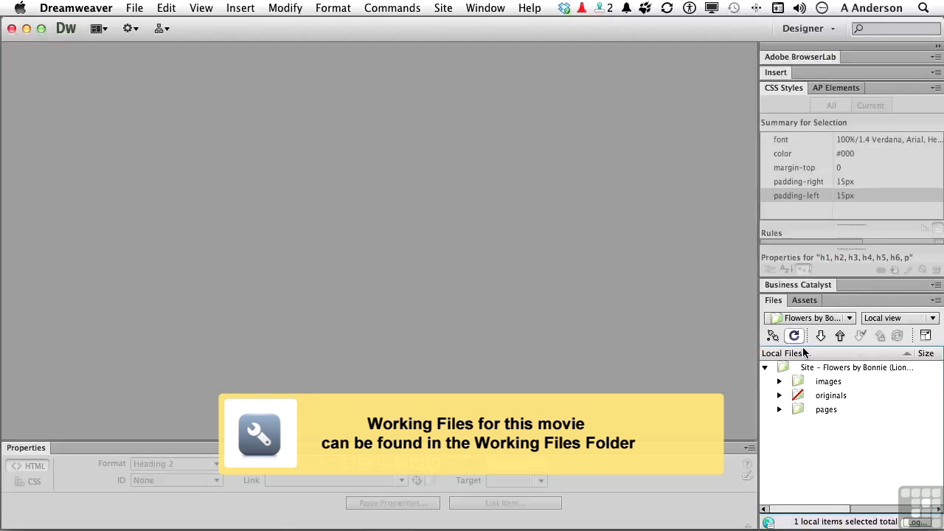
Expand the site's pages folder and open Rose.html in Design view
left_click(779, 409)
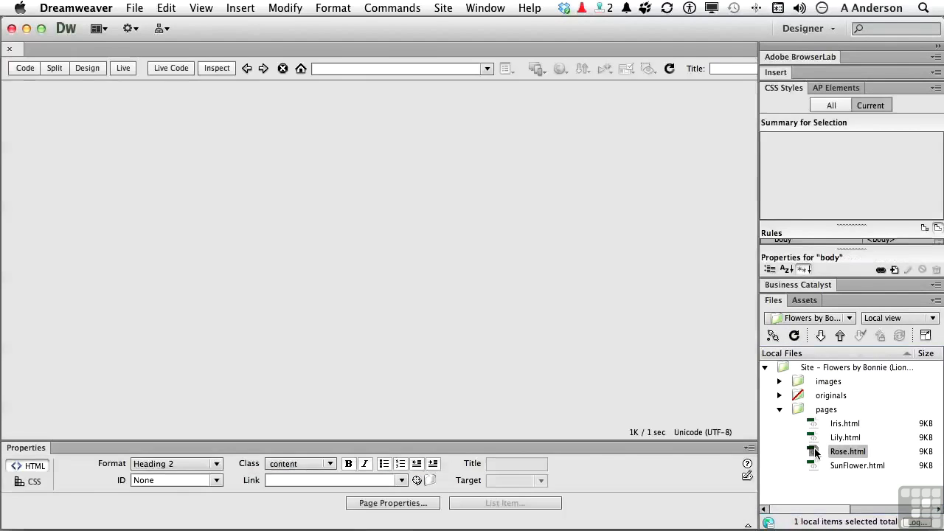
double_click(847, 450)
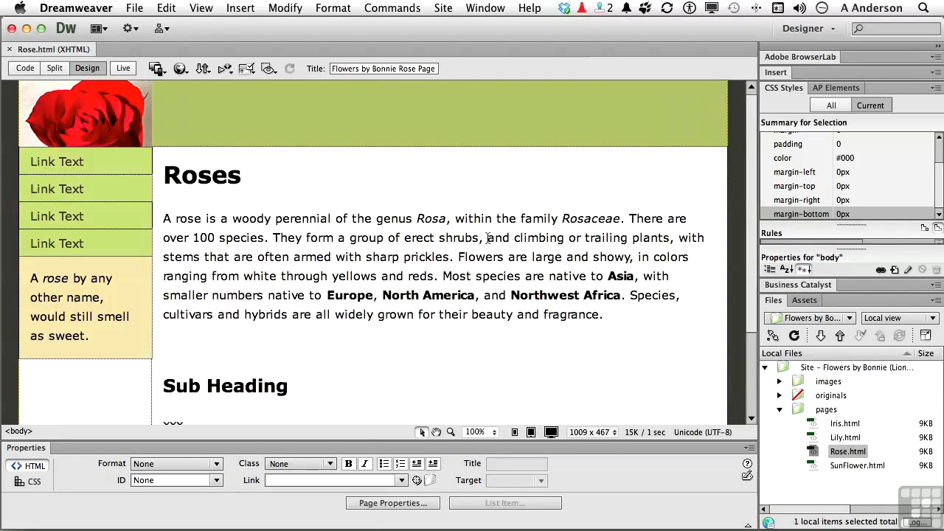
mouse_move(499, 243)
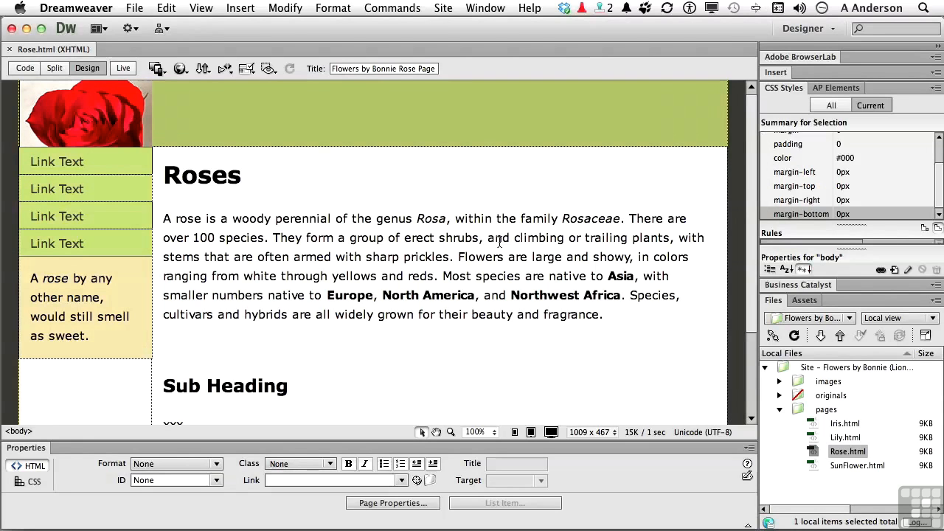
Open Edit > Find and Replace, keep Current Document, and review the Search options
left_click(166, 8)
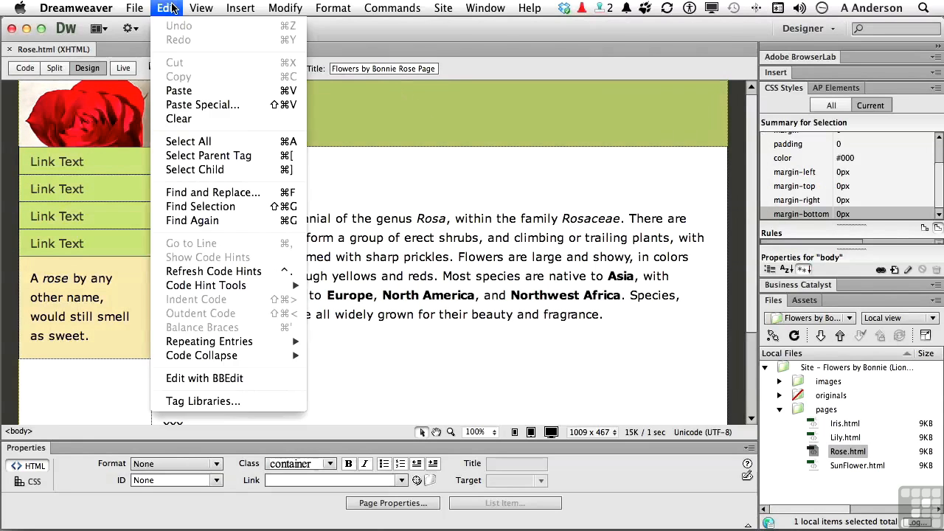
mouse_move(212, 192)
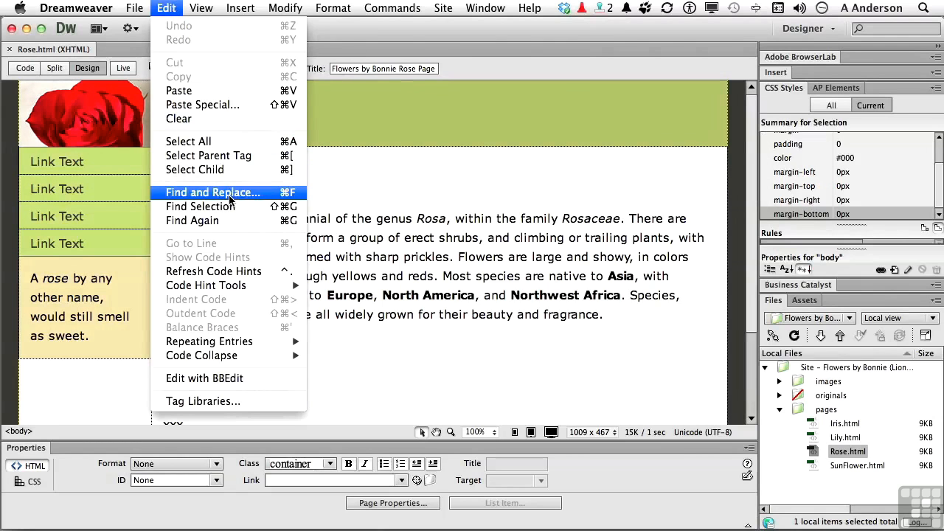
left_click(212, 192)
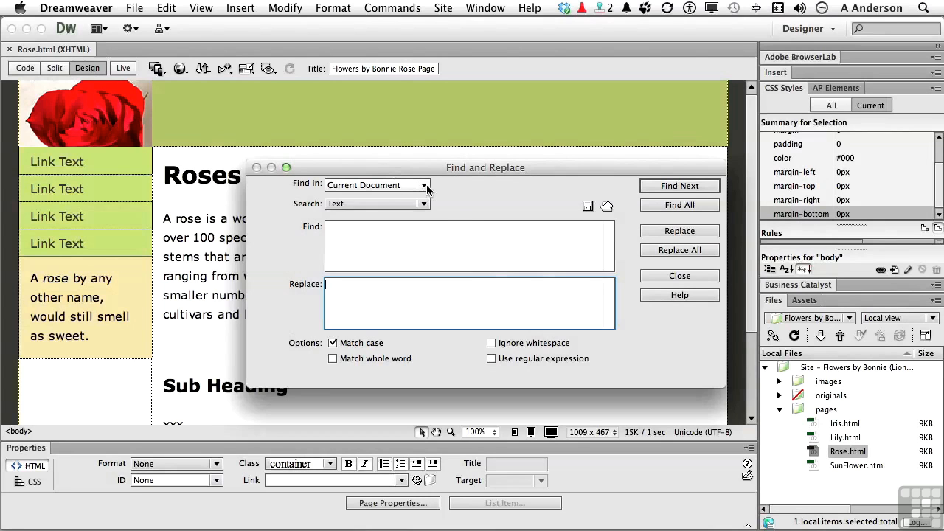
left_click(424, 185)
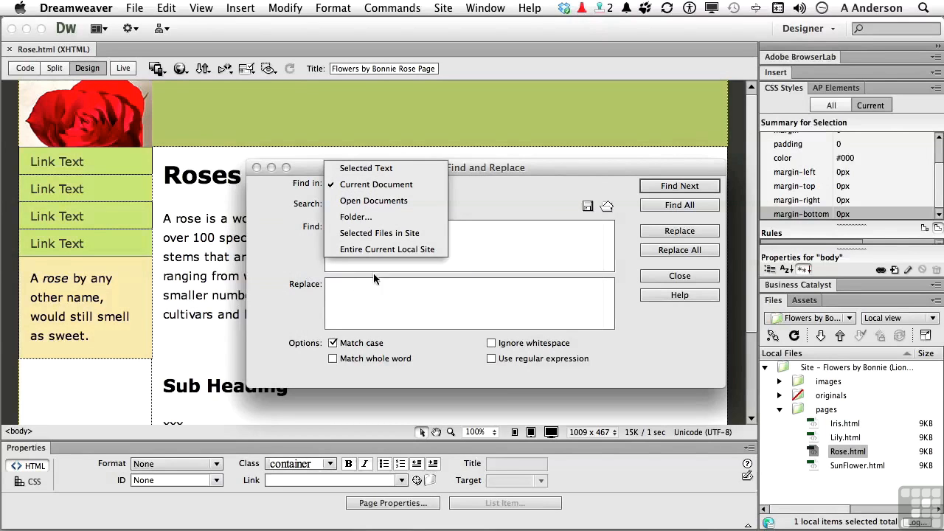
mouse_move(373, 200)
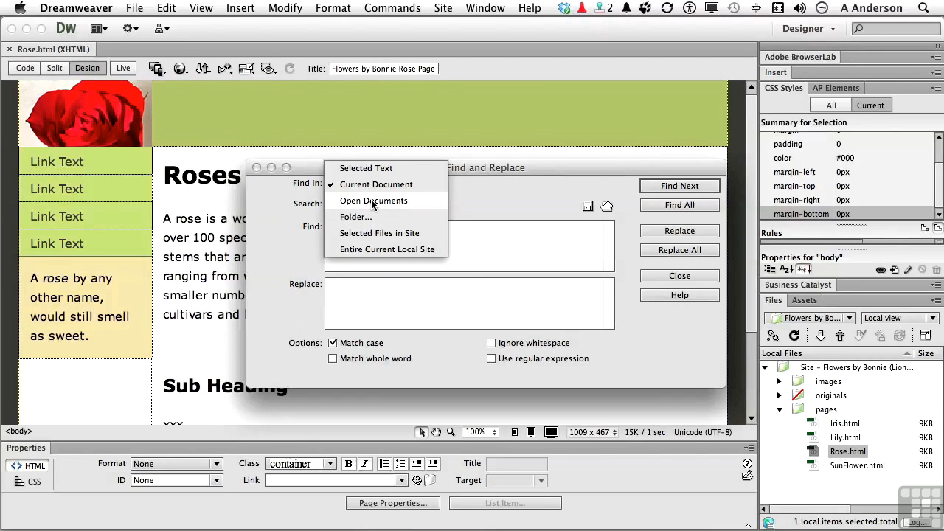
mouse_move(370, 216)
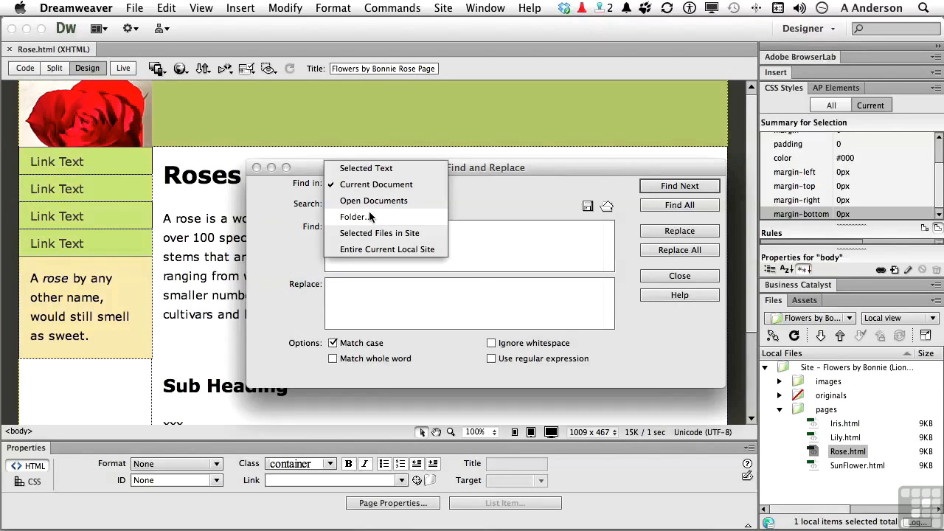
mouse_move(380, 233)
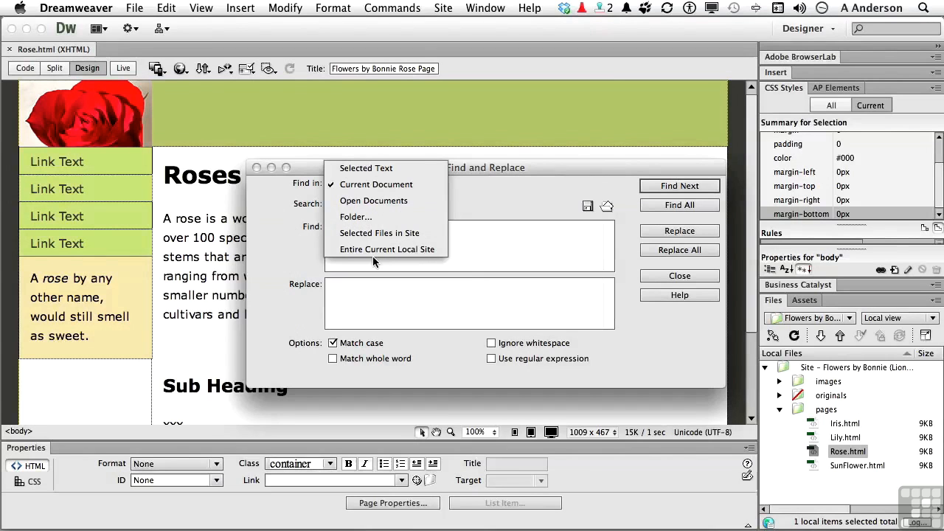
mouse_move(387, 249)
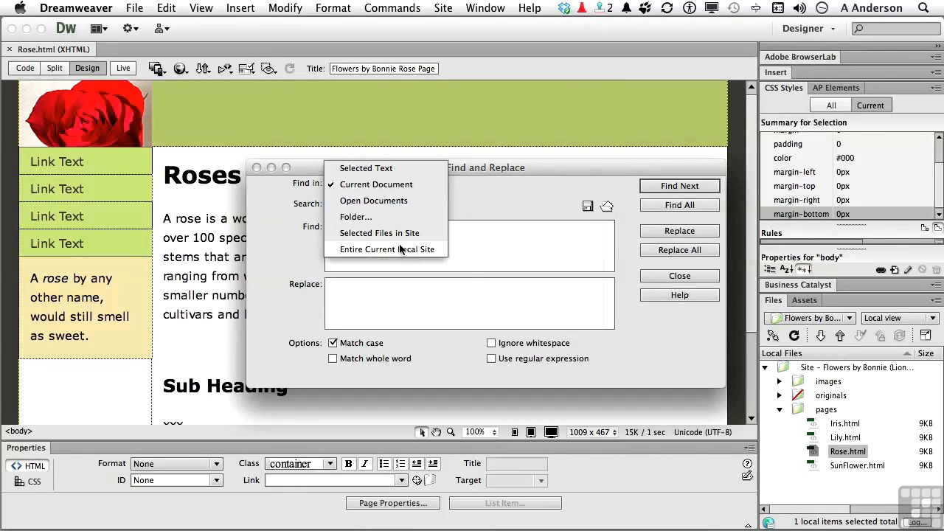
left_click(376, 184)
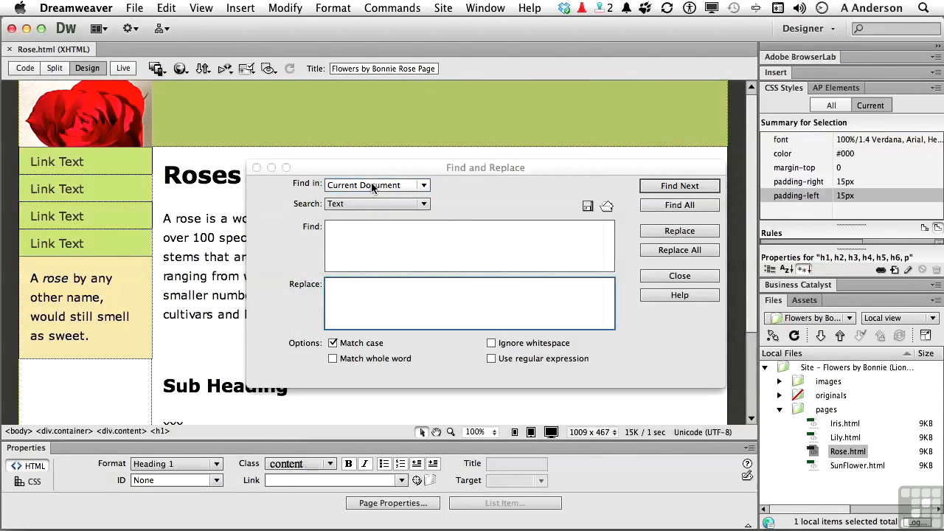
left_click(376, 203)
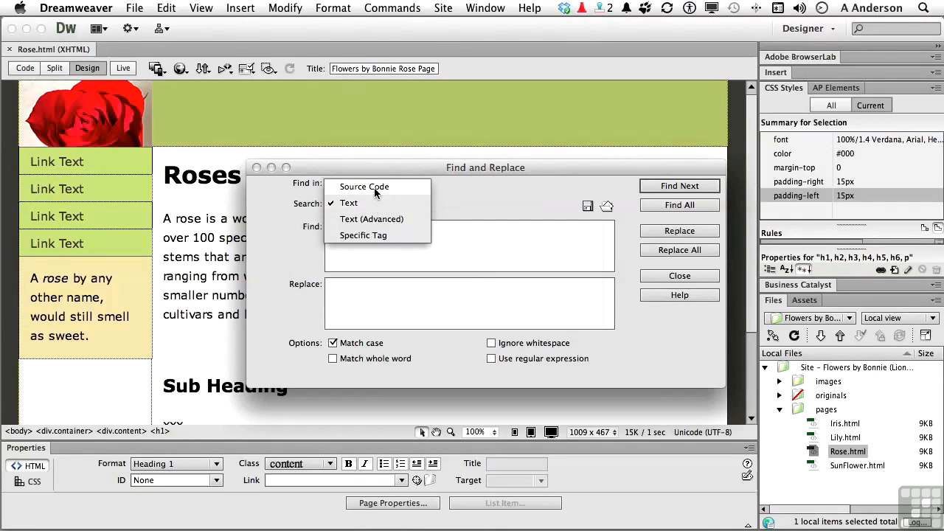
mouse_move(372, 219)
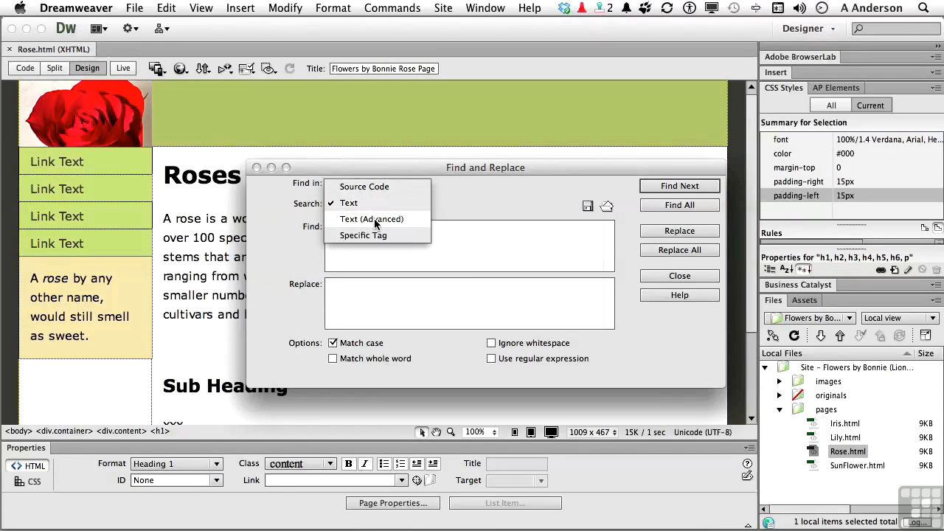
mouse_move(362, 235)
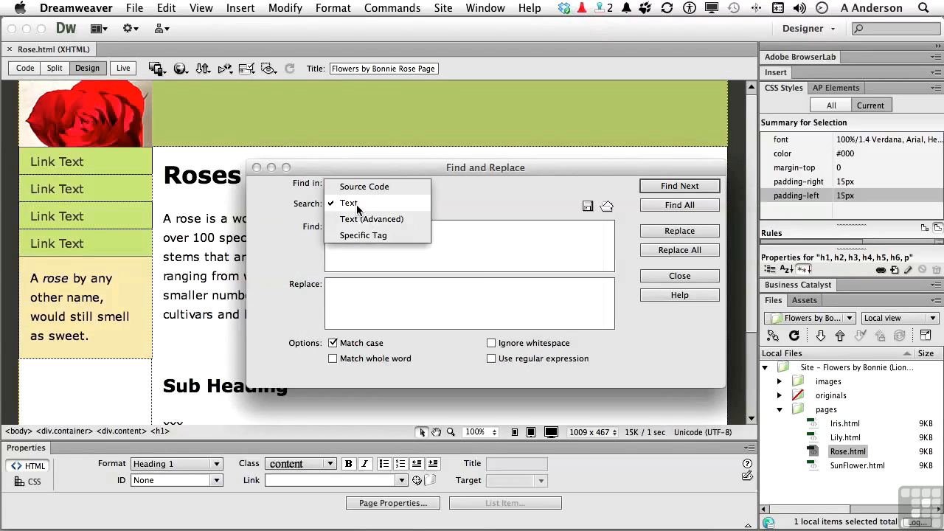
Search text for 'and', replace with '&', with Match case and Match whole word checked
left_click(348, 202)
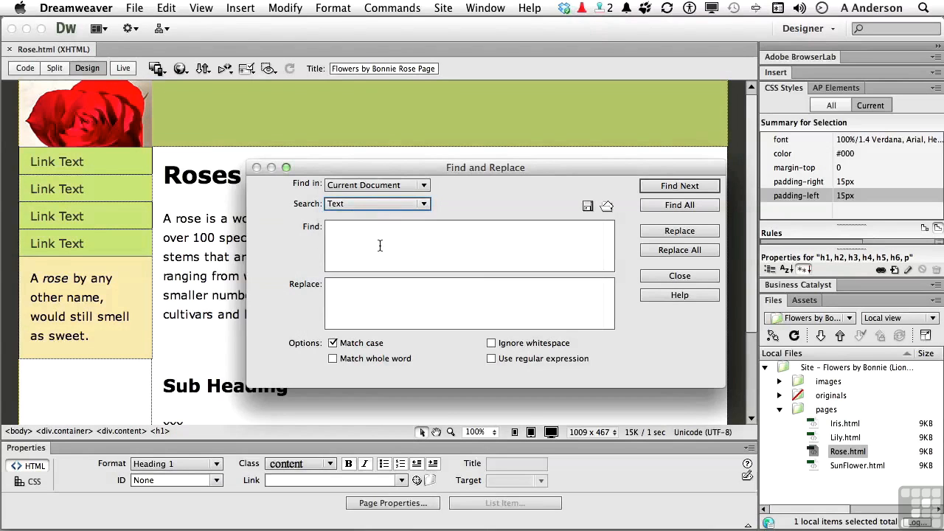
type("ar")
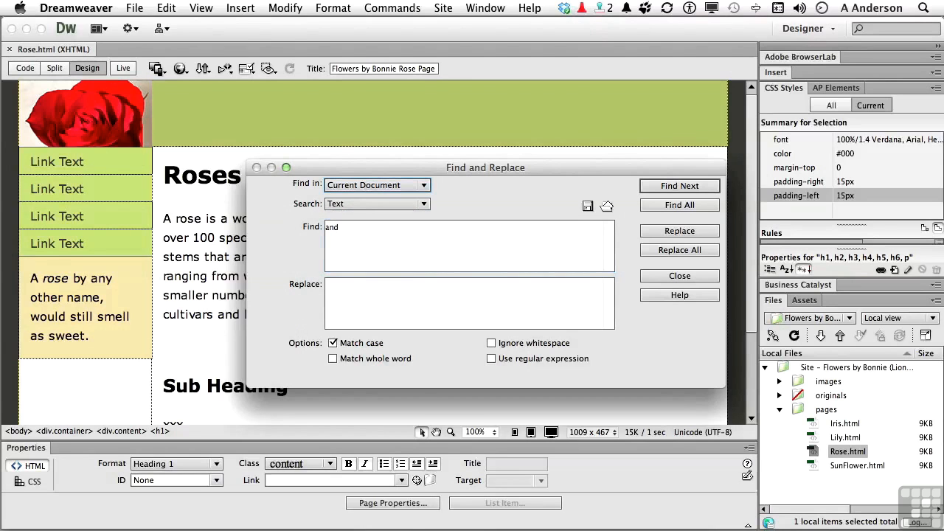
left_click(468, 303)
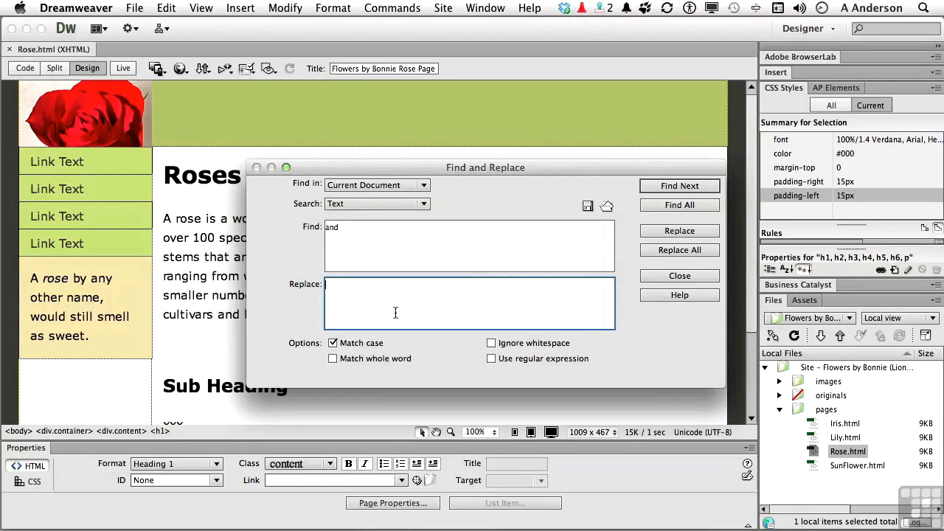
type("&")
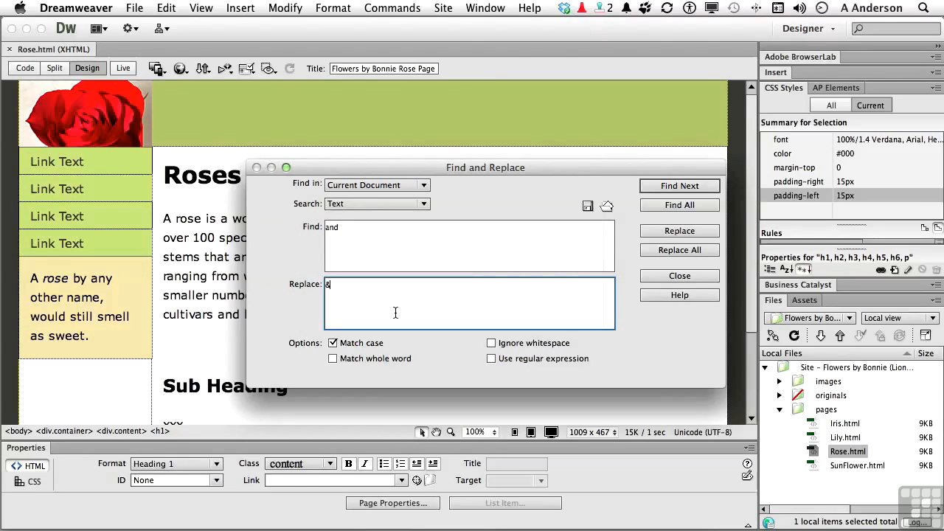
left_click(333, 343)
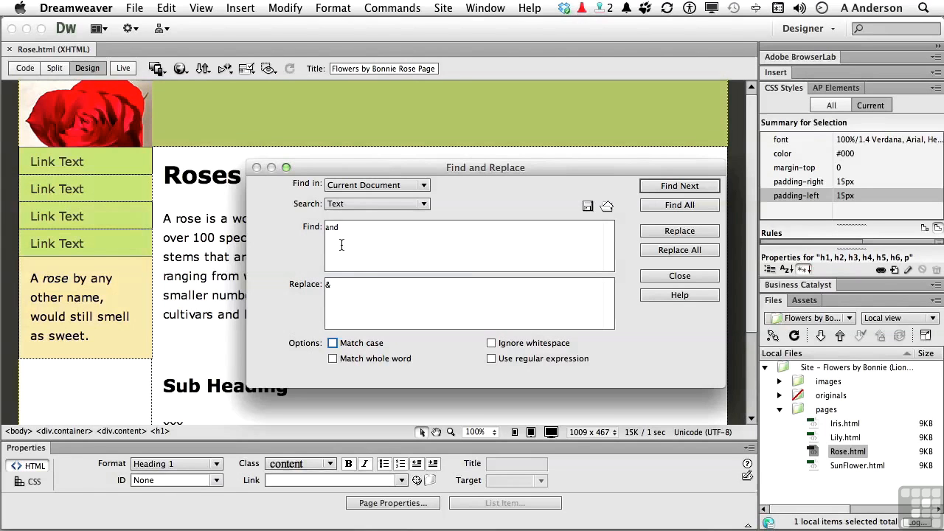
mouse_move(336, 290)
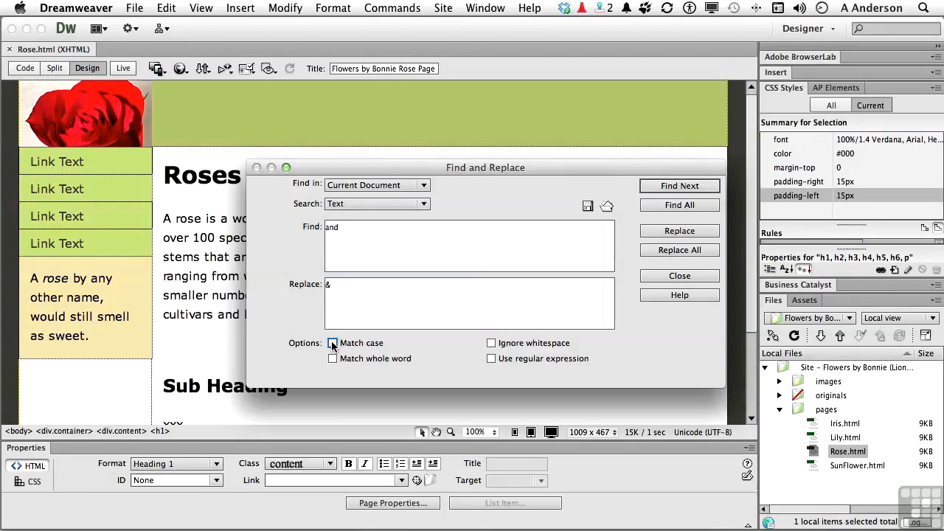
left_click(332, 342)
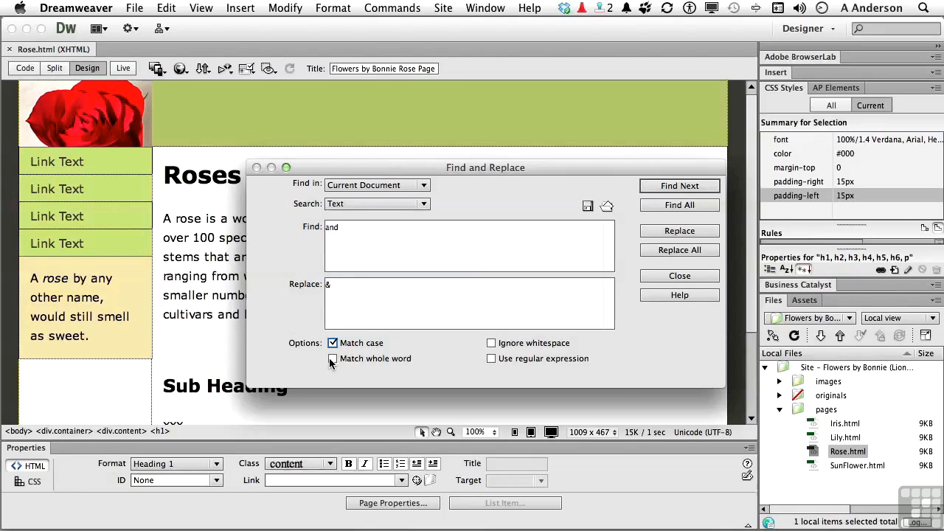
left_click(333, 358)
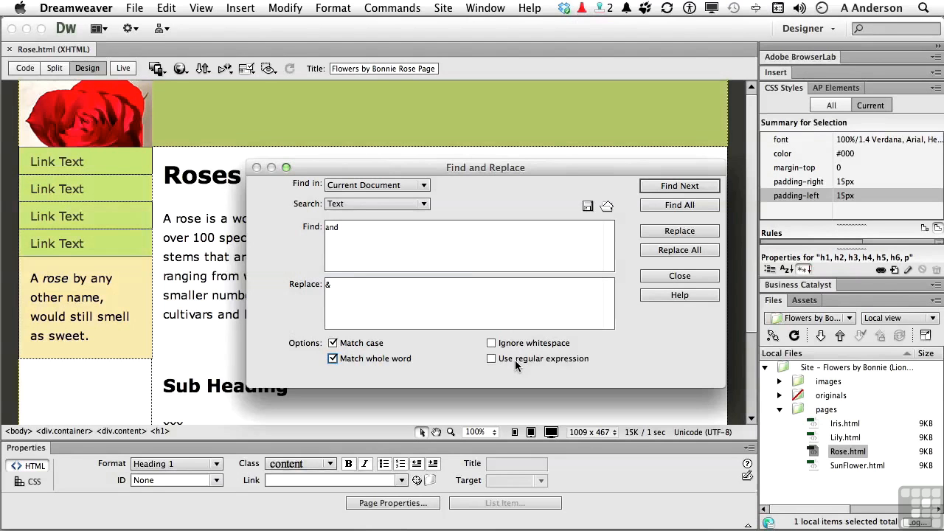
Move the dialog aside and Replace All, changing six 'and's to '&' on Rose
left_click_drag(485, 168, 686, 234)
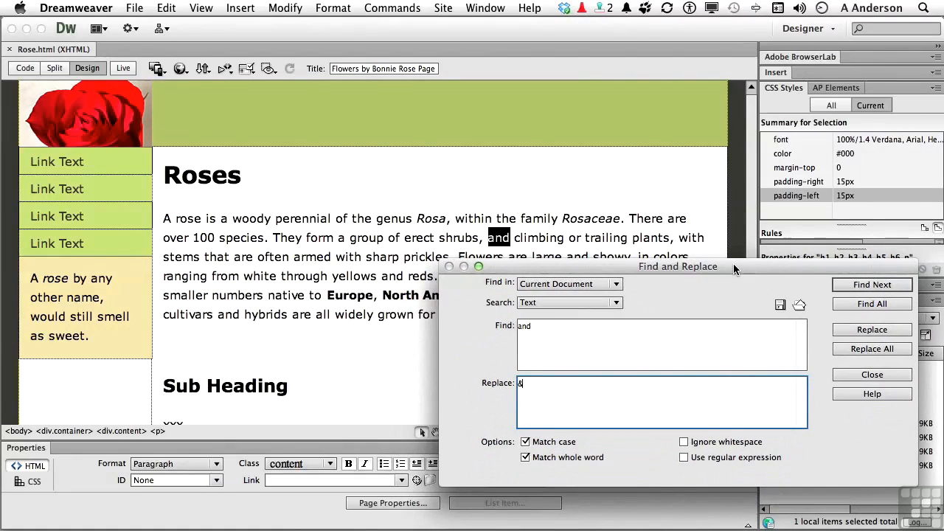
left_click_drag(677, 267, 614, 262)
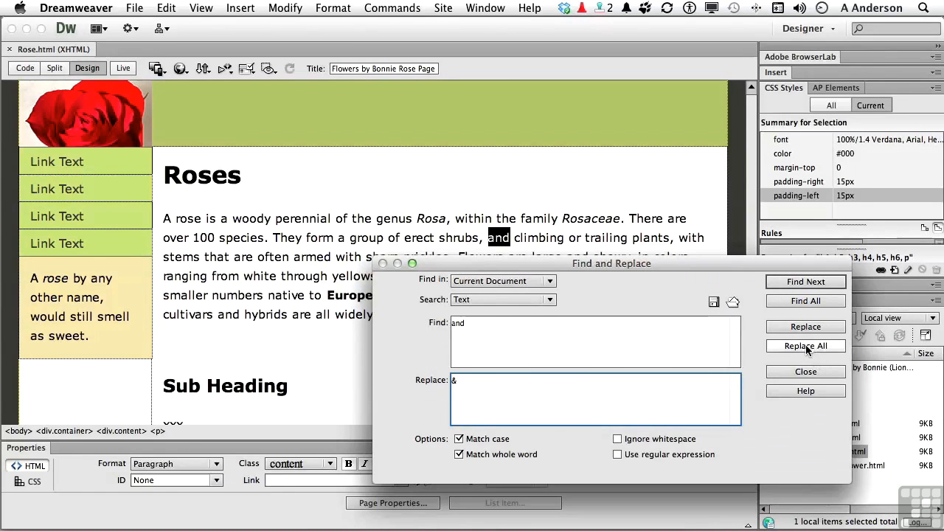
left_click(805, 346)
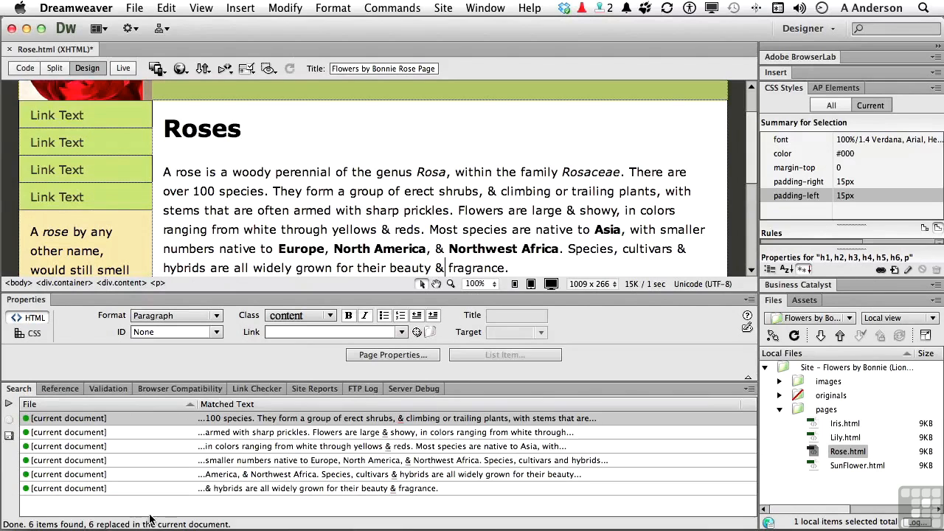
mouse_move(27, 393)
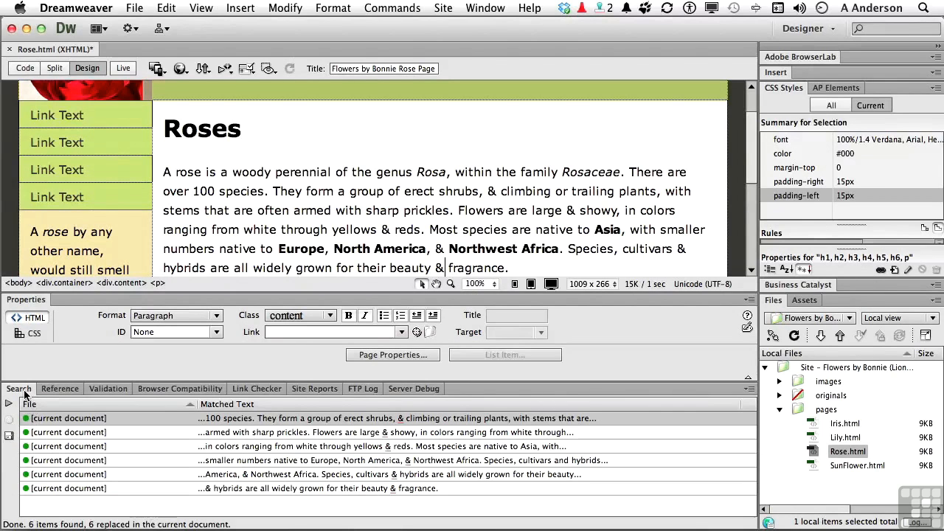
mouse_move(79, 432)
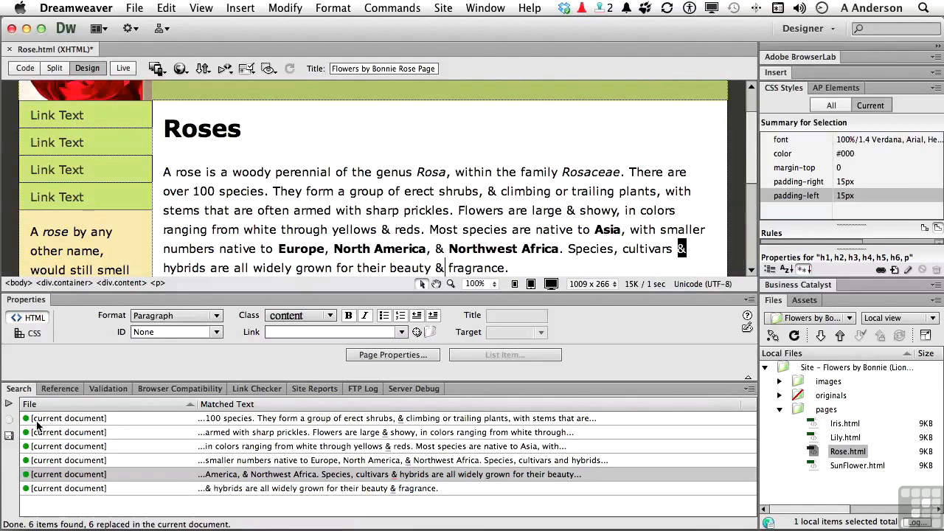
mouse_move(9, 406)
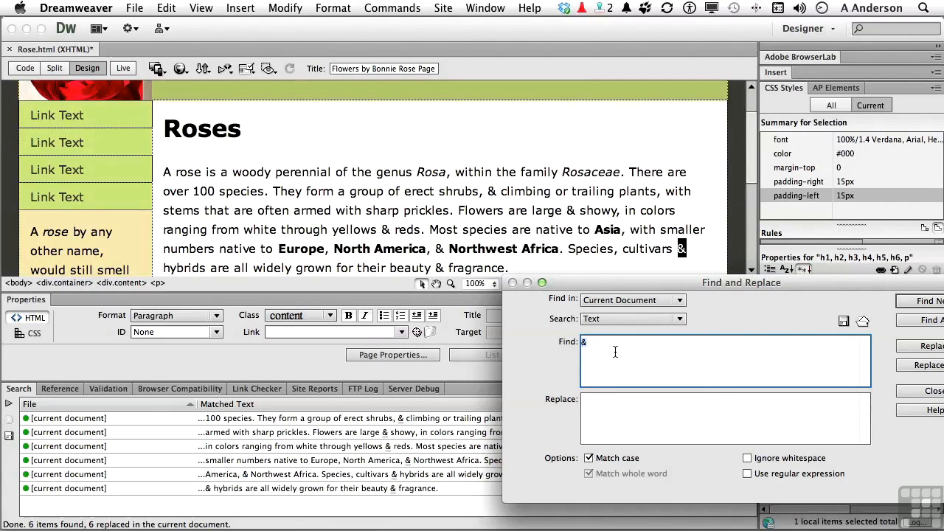
Change two Rose ampersands back to 'and', close the dialog, and open Iris.html
left_click(725, 418)
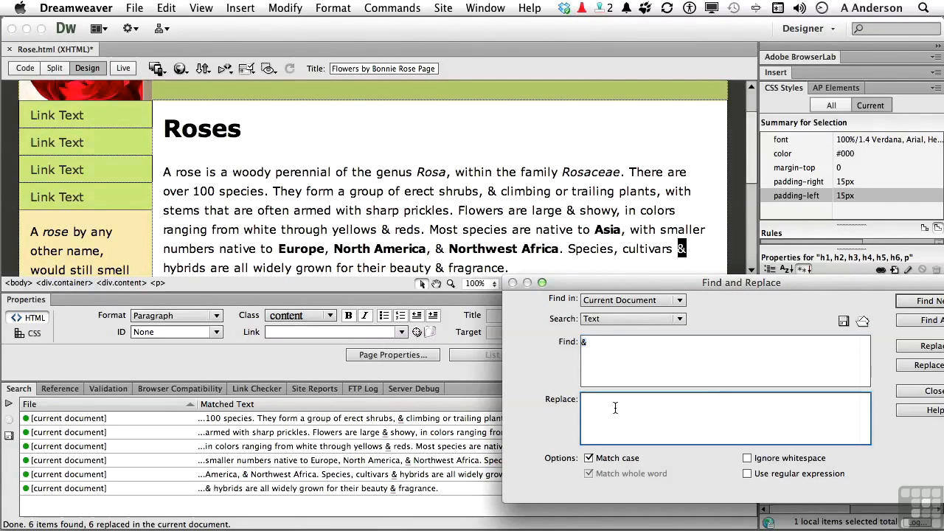
type("and")
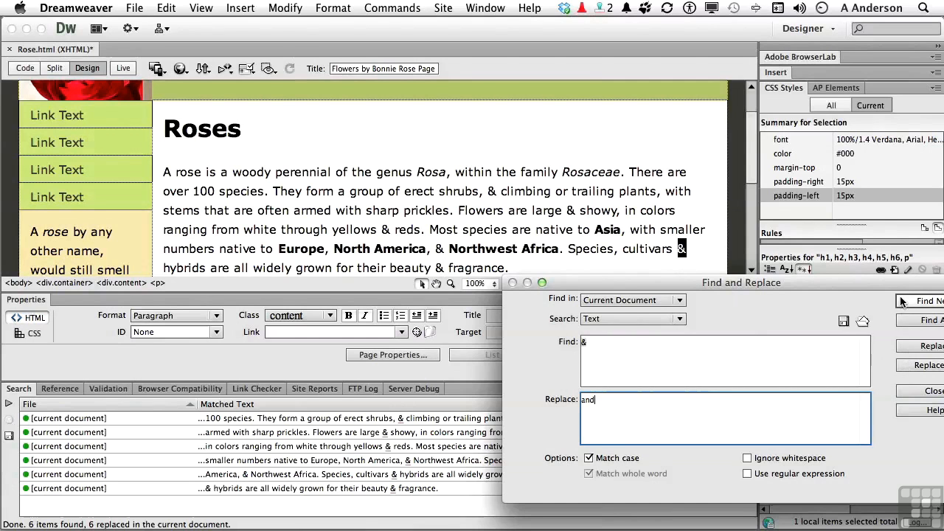
left_click_drag(741, 283, 698, 275)
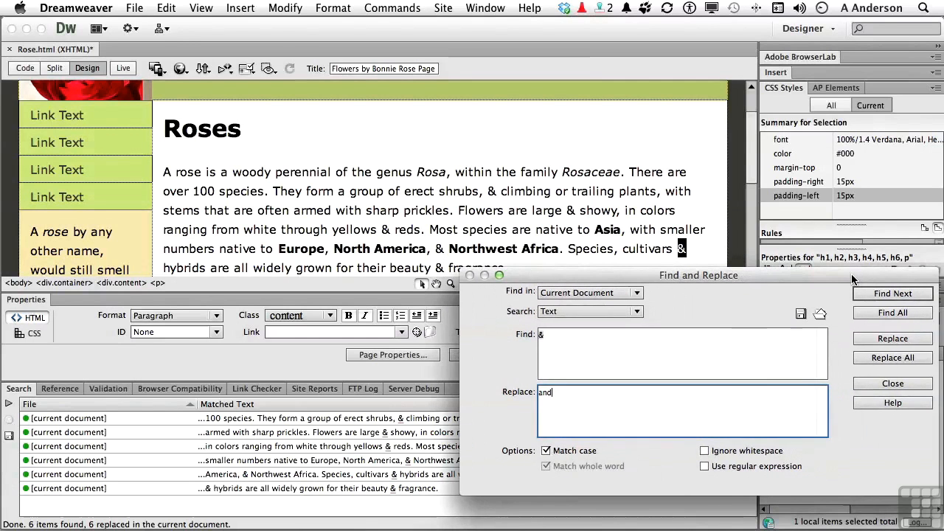
left_click(892, 338)
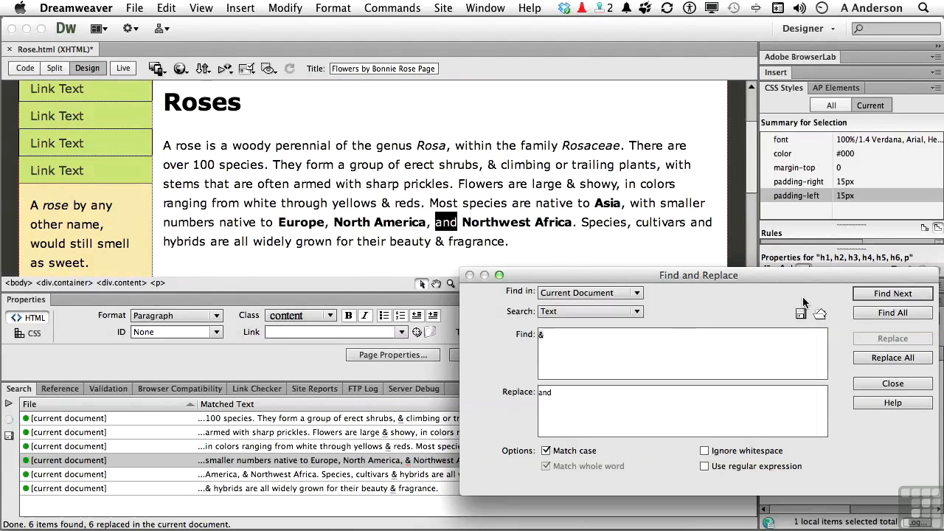
left_click(892, 383)
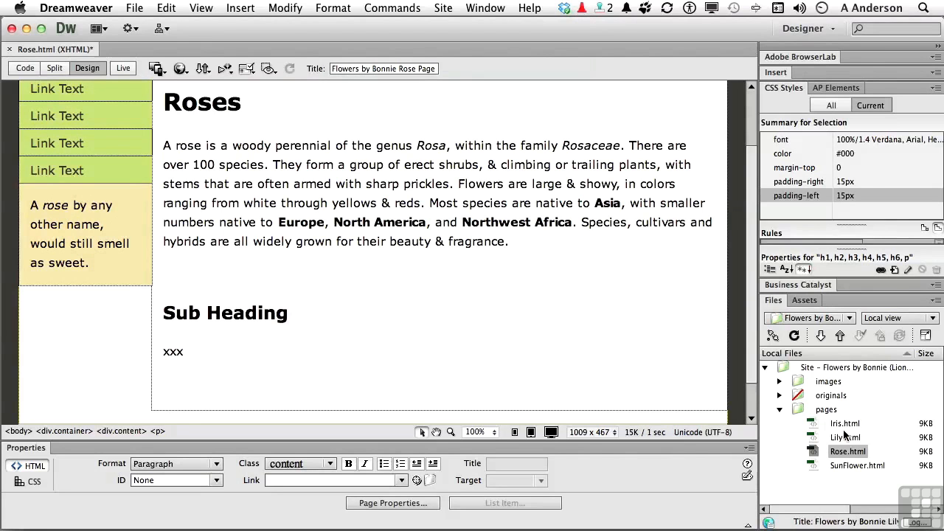
double_click(844, 423)
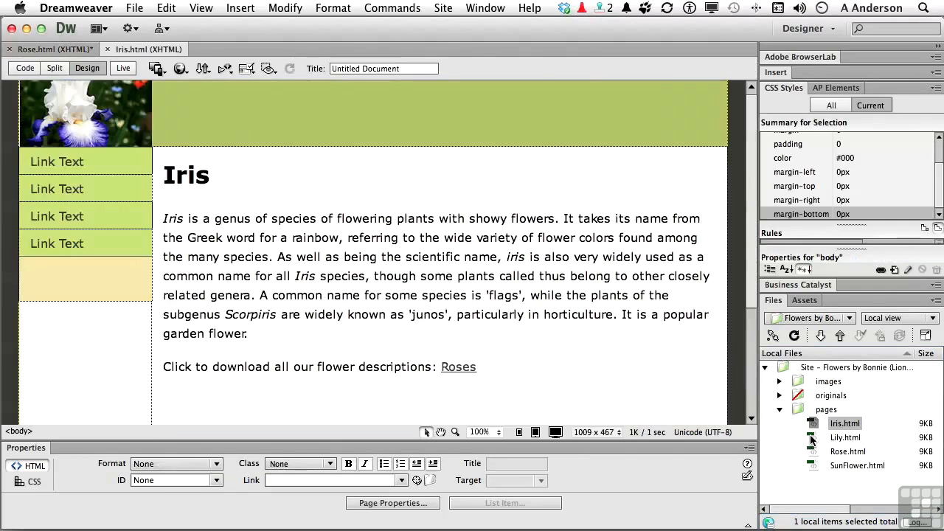
Open Lily.html and bring up Find and Replace over the Sun Flower page
double_click(845, 436)
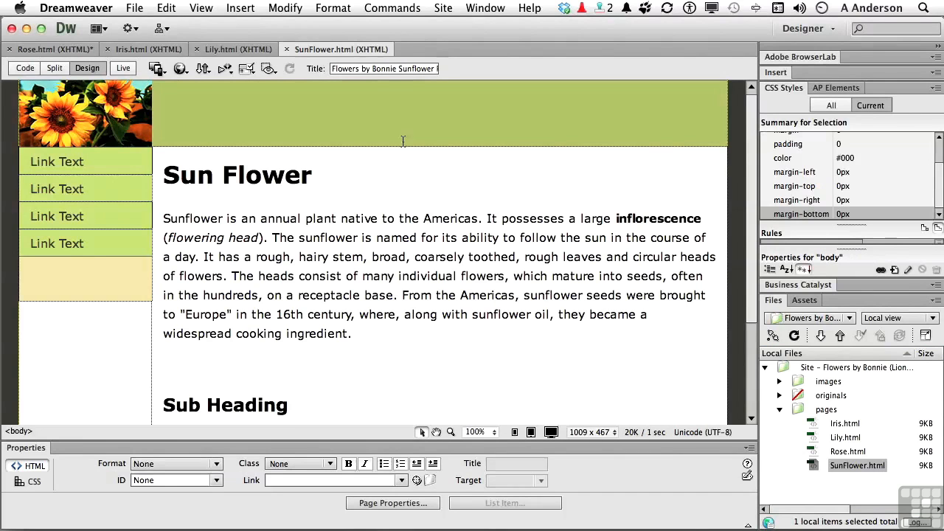
left_click(165, 9)
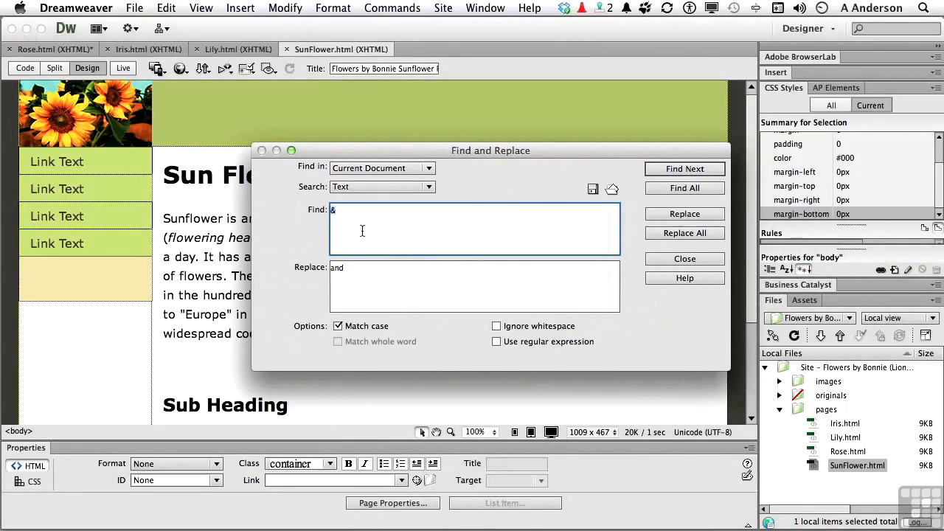
Replace whole-word 'and' with '&' across Open Documents: five replacements in four pages
type("and")
left_click(474, 286)
type("&")
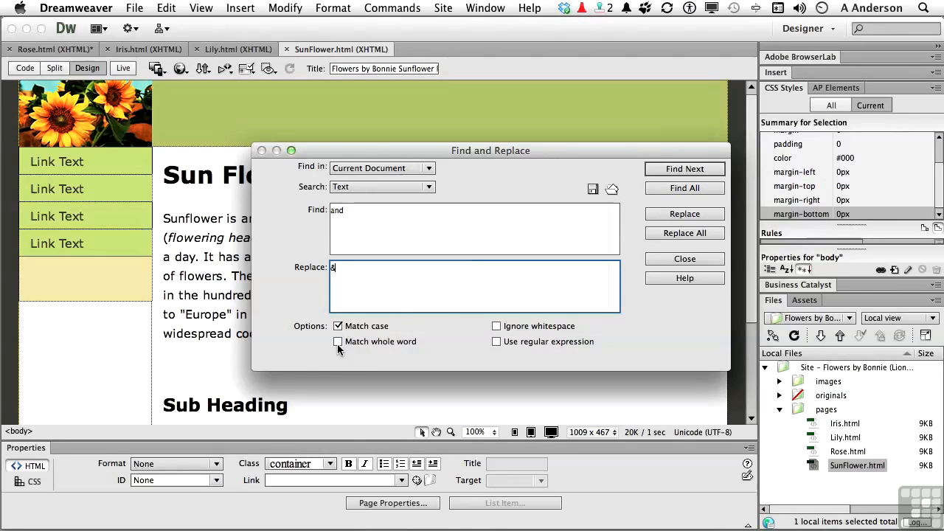
left_click(338, 342)
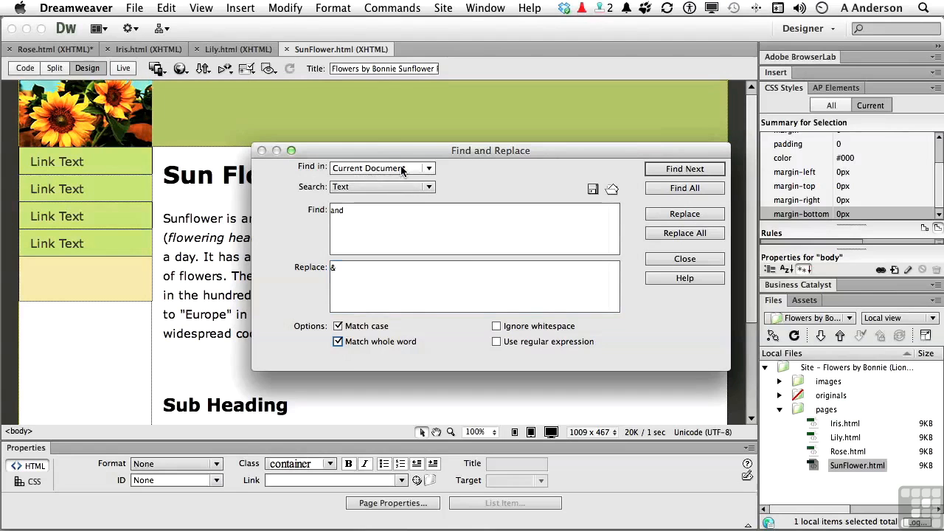
left_click(382, 168)
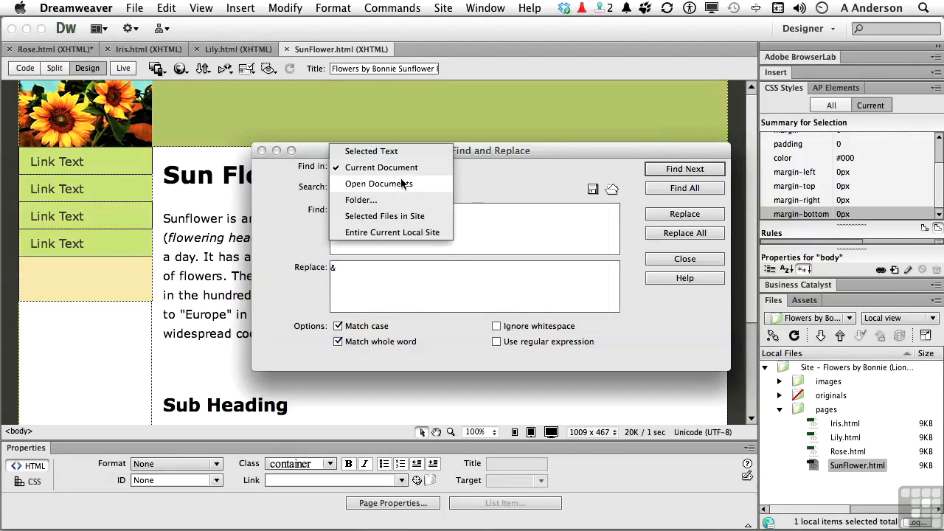
left_click(378, 183)
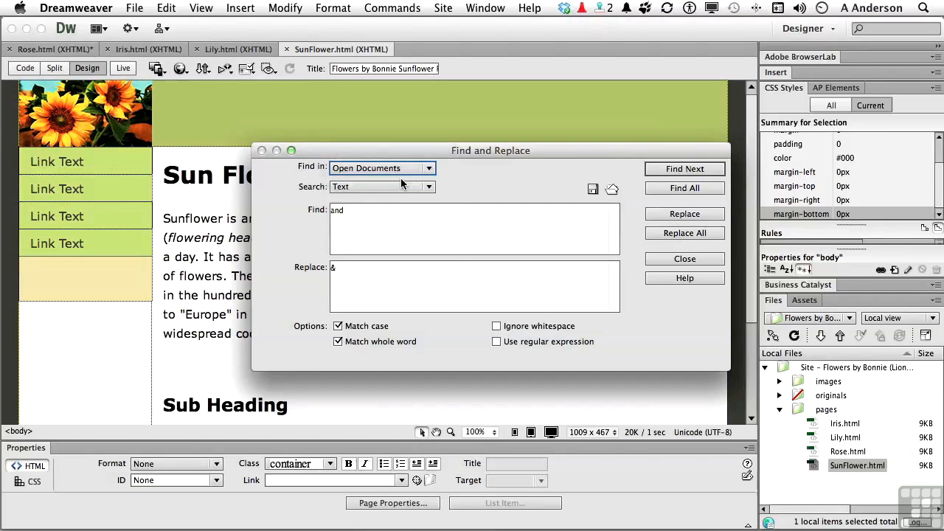
left_click(683, 232)
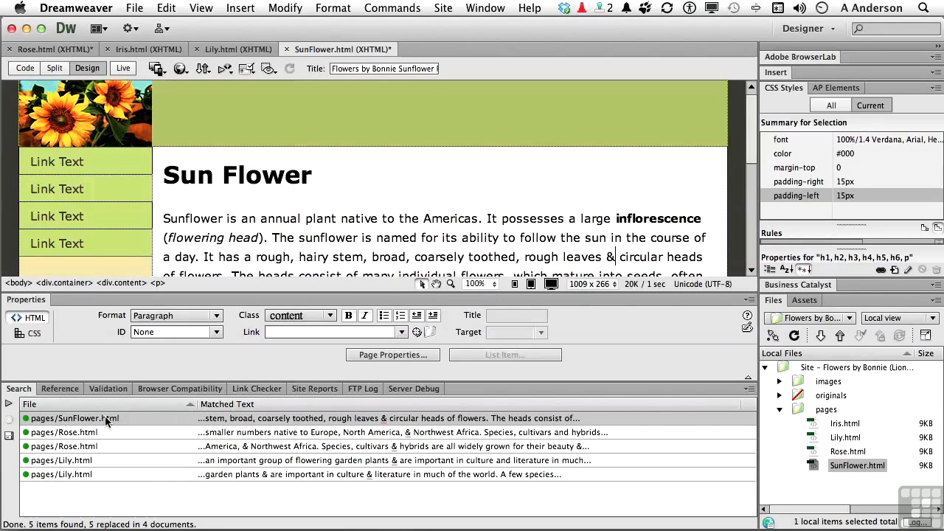
mouse_move(62, 460)
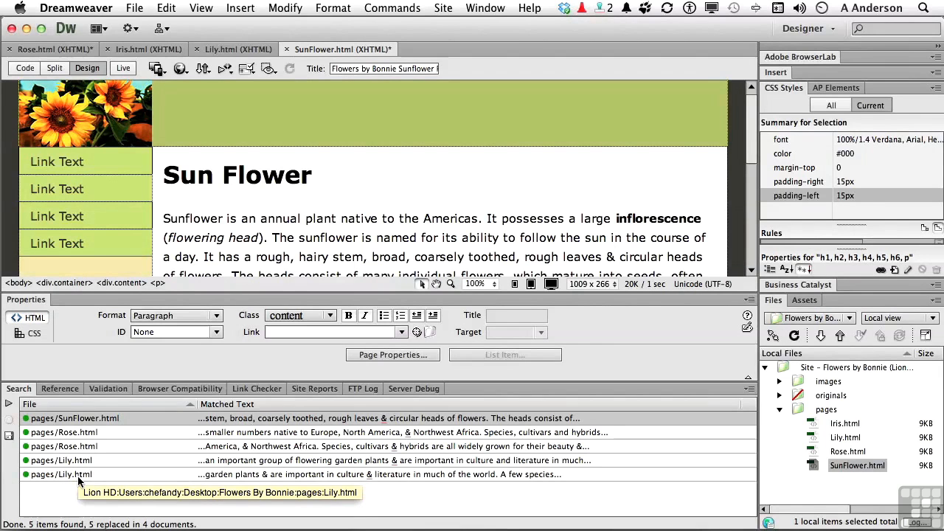
Jump to the pages/Lily.html search result to view its ampersand replacements
left_click(232, 48)
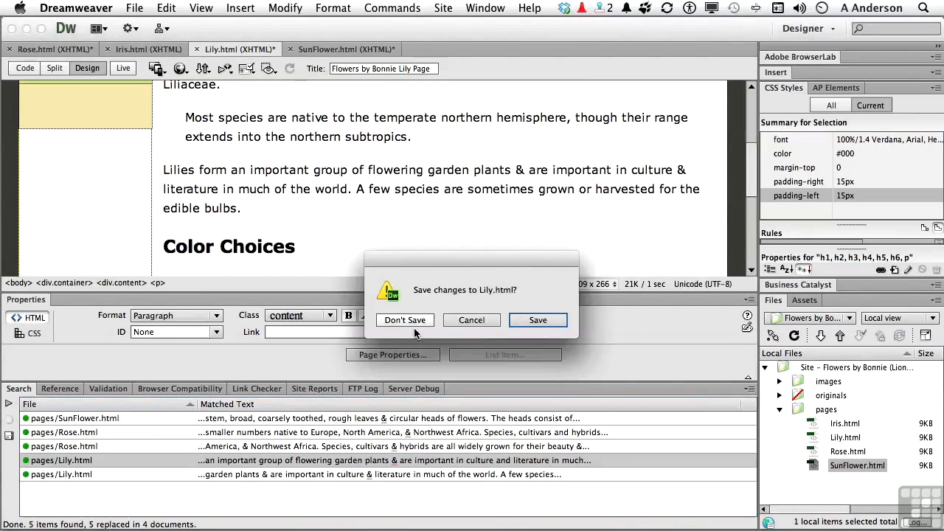
Close Lily, Iris and Rose without saving, then reopen Rose.html from Files
left_click(404, 319)
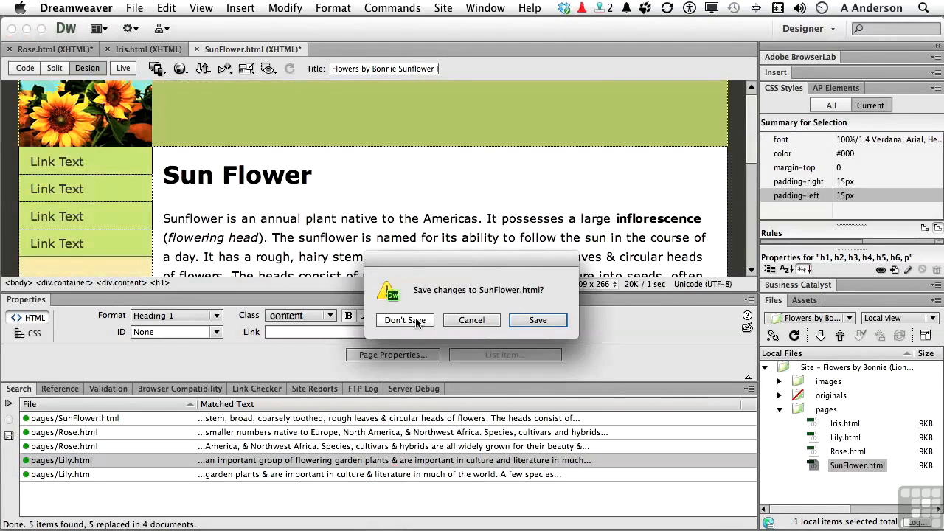
left_click(405, 319)
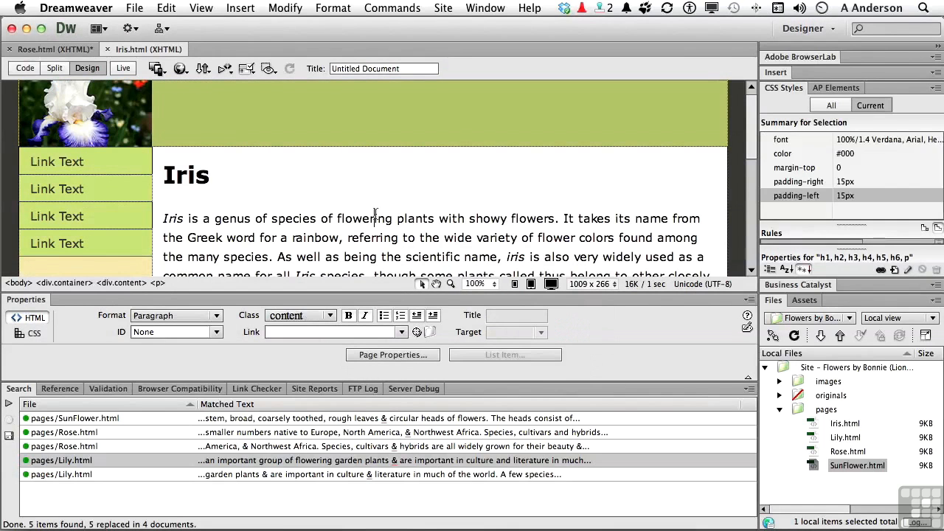
left_click(107, 49)
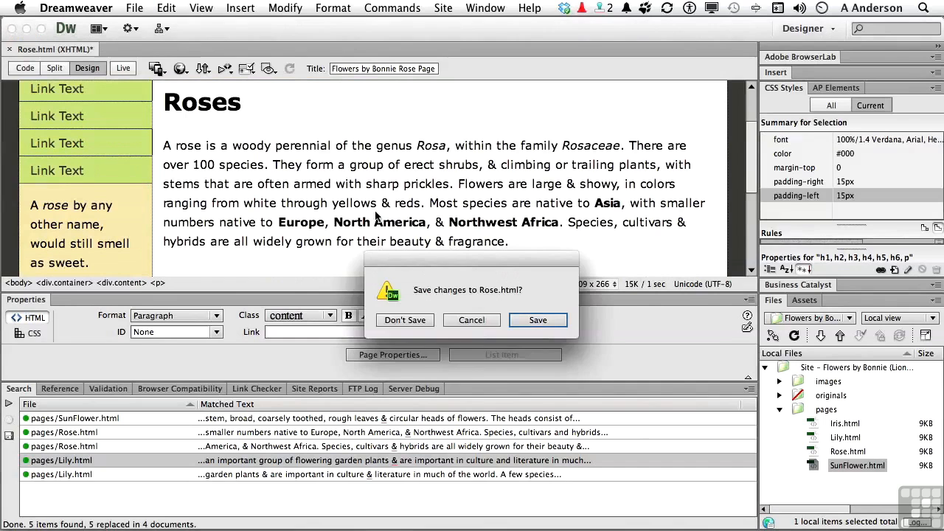
left_click(404, 319)
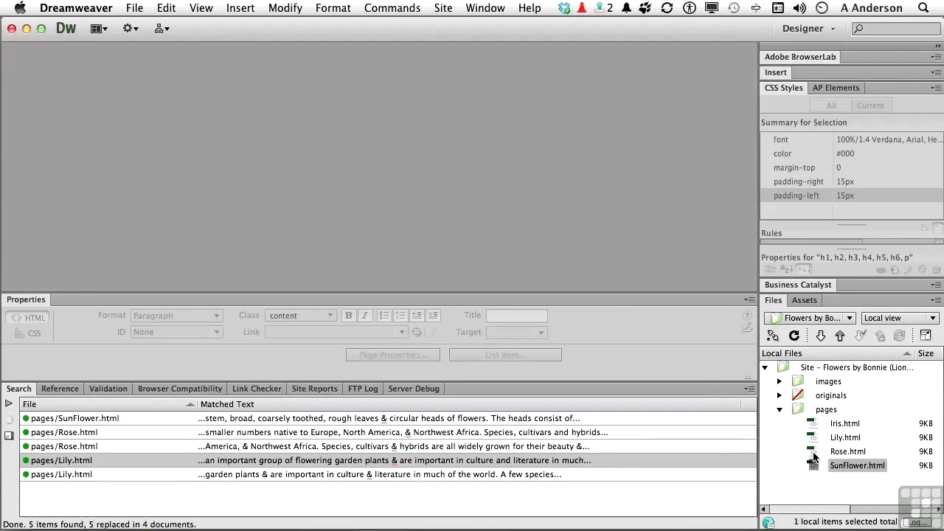
double_click(848, 451)
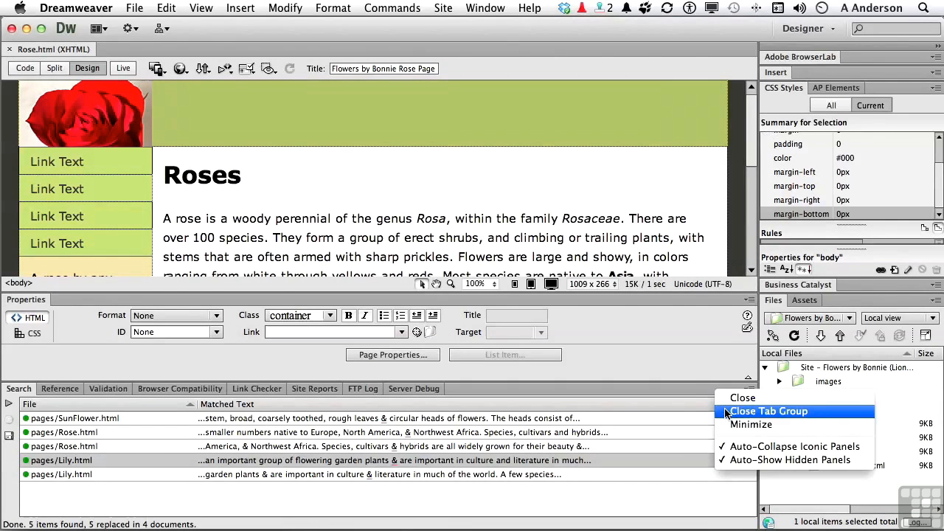
Close the Results panel tab group from its options menu
left_click(768, 411)
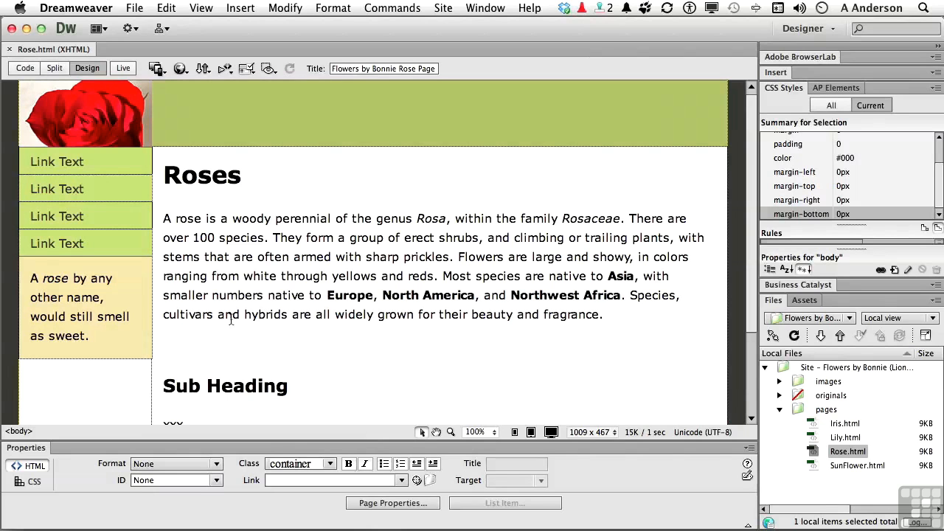
Open Find and Replace and set the search scope to Folder
left_click(166, 8)
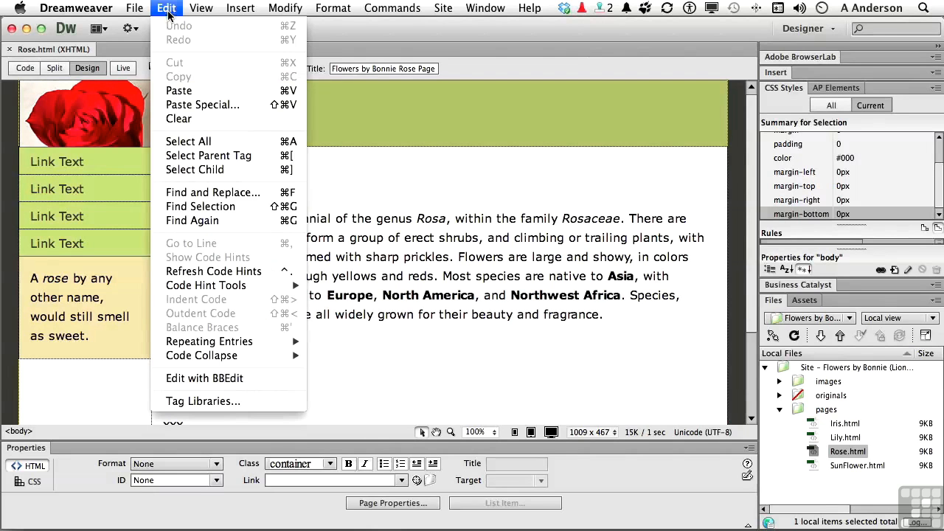
left_click(213, 192)
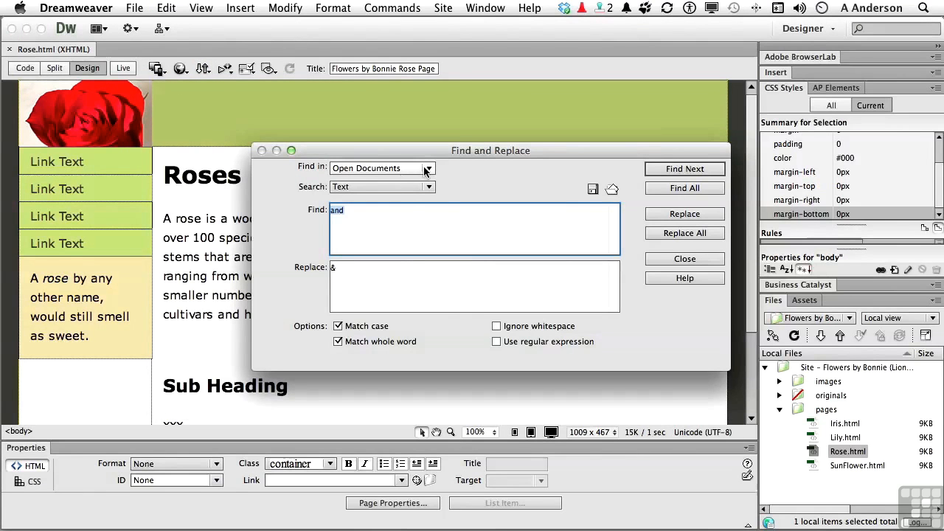
left_click(428, 168)
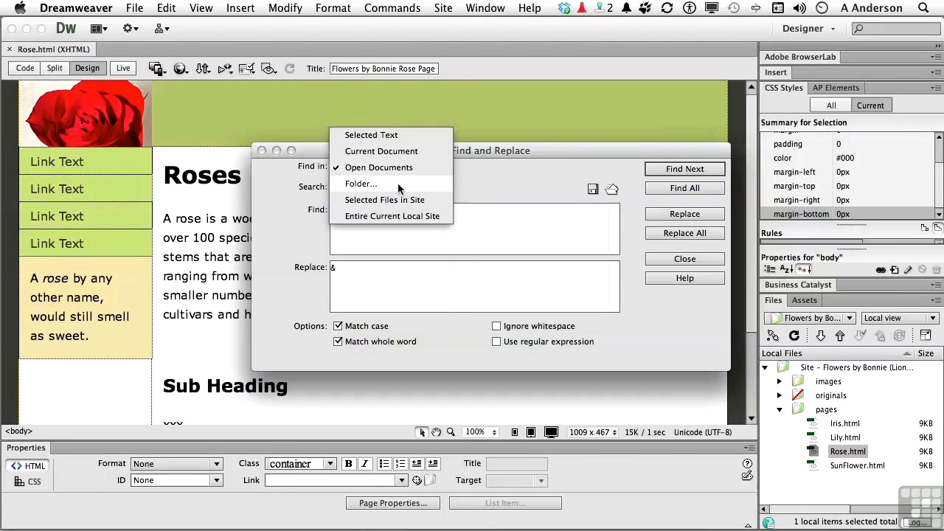
left_click(361, 184)
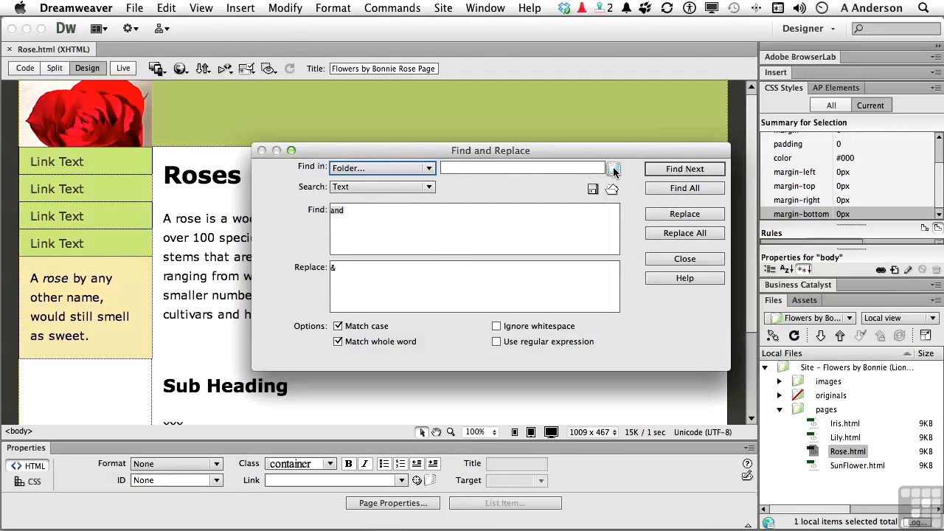
Reselect Folder as the search scope and browse for the site's pages folder
left_click(613, 167)
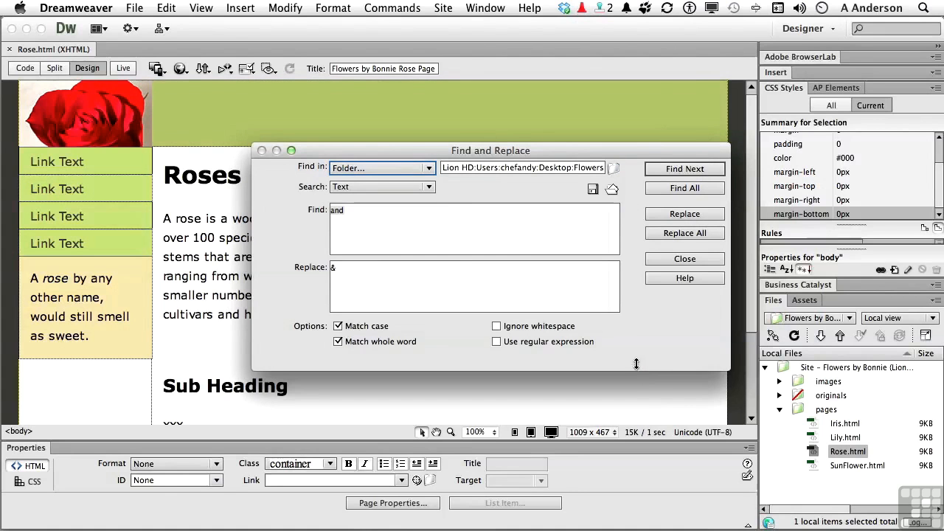
left_click(380, 168)
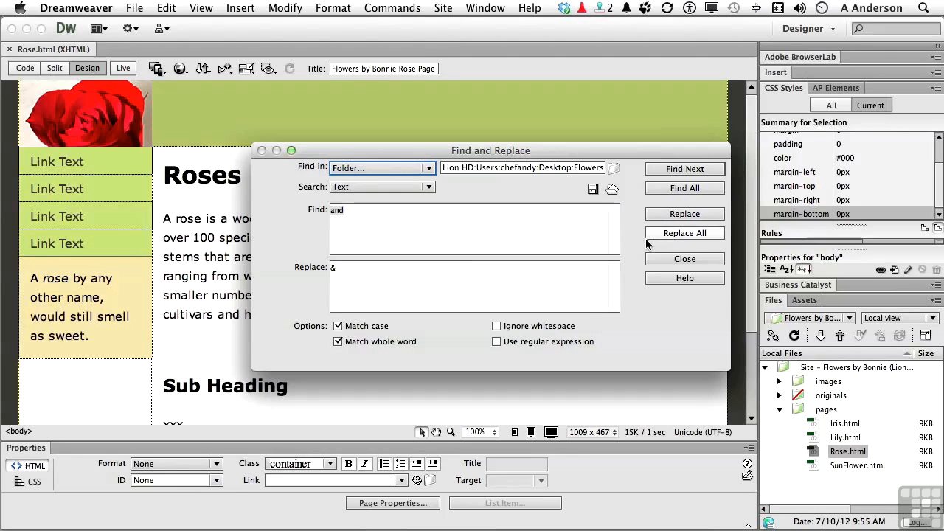
left_click(380, 167)
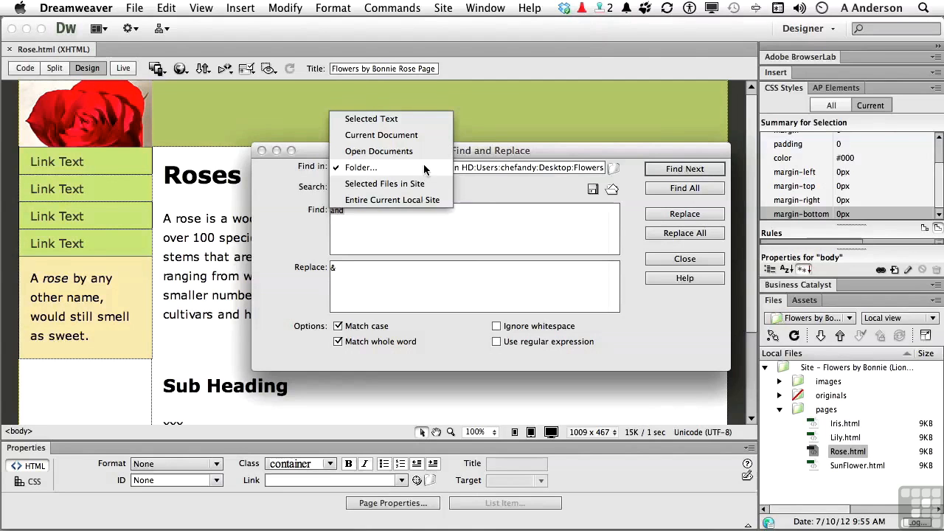
left_click(360, 167)
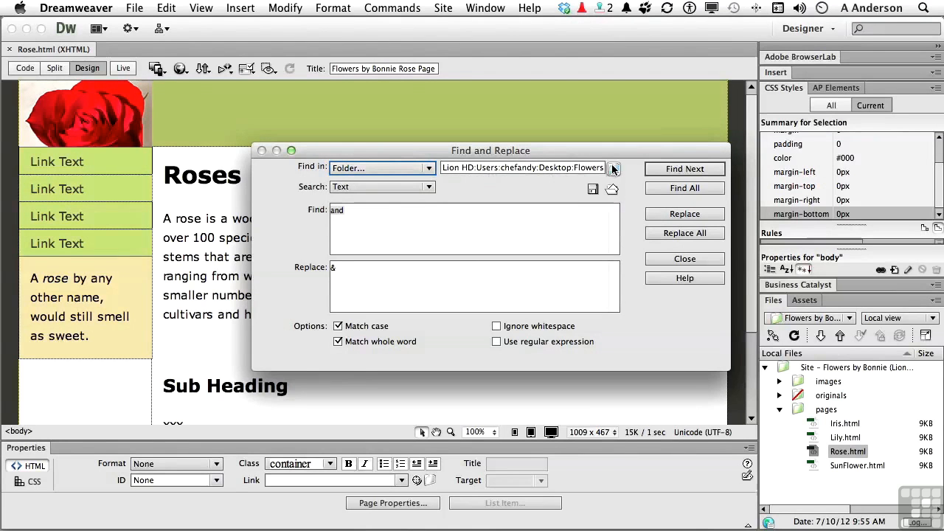
left_click(612, 168)
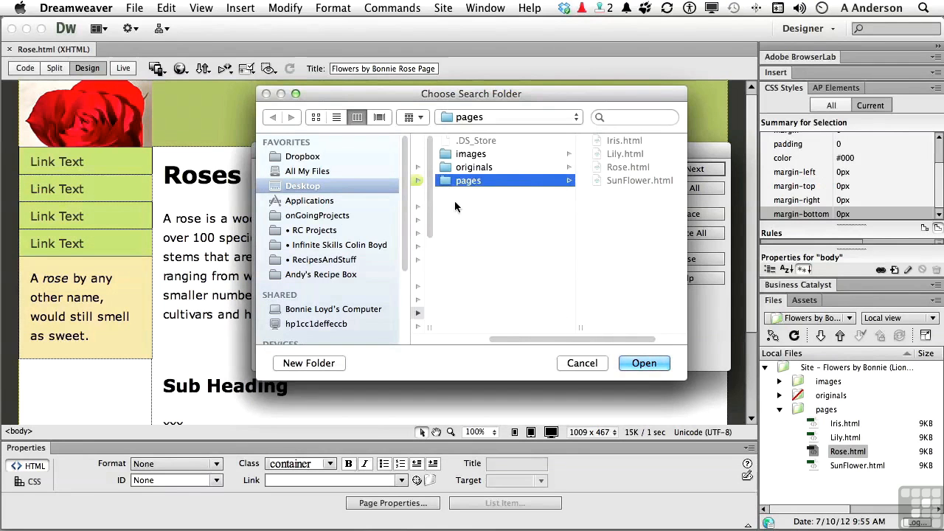
Use the pages folder, replace all 'and' with '&', and answer the unopened-pages warning
left_click(643, 363)
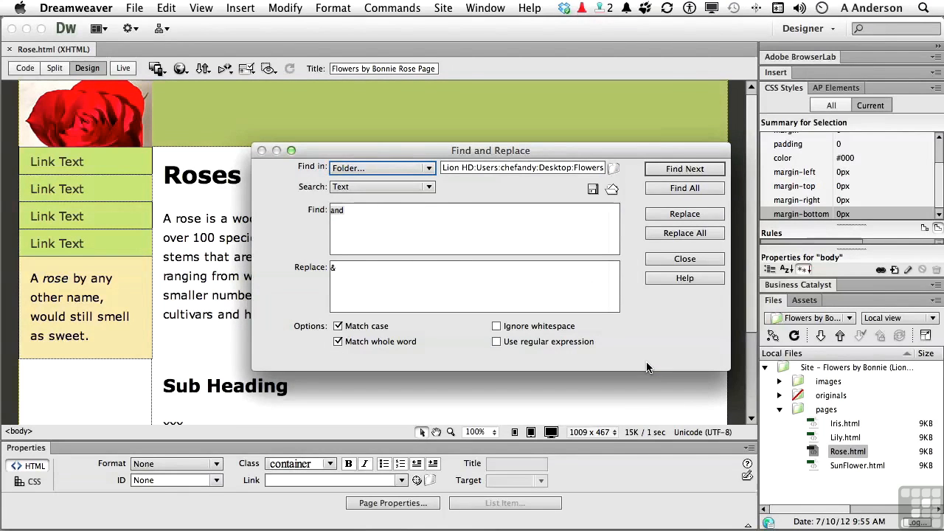
left_click(683, 258)
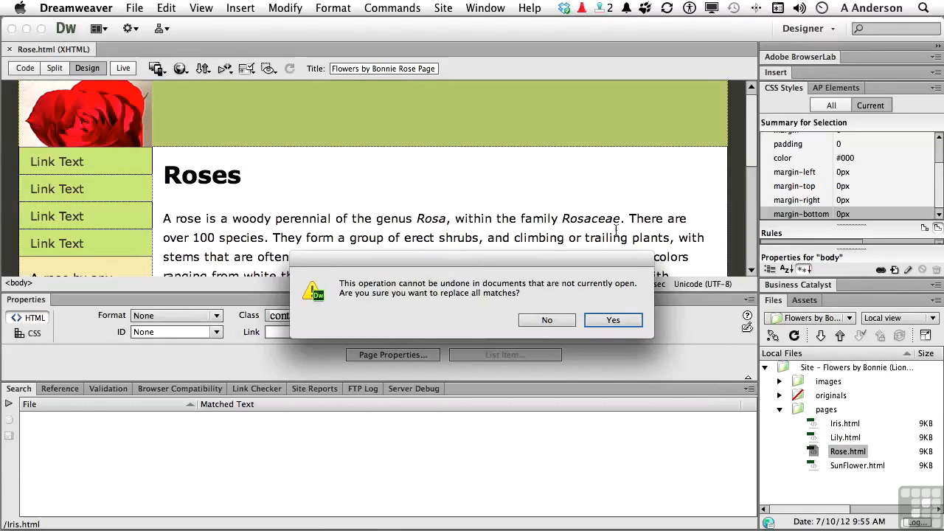
left_click(612, 319)
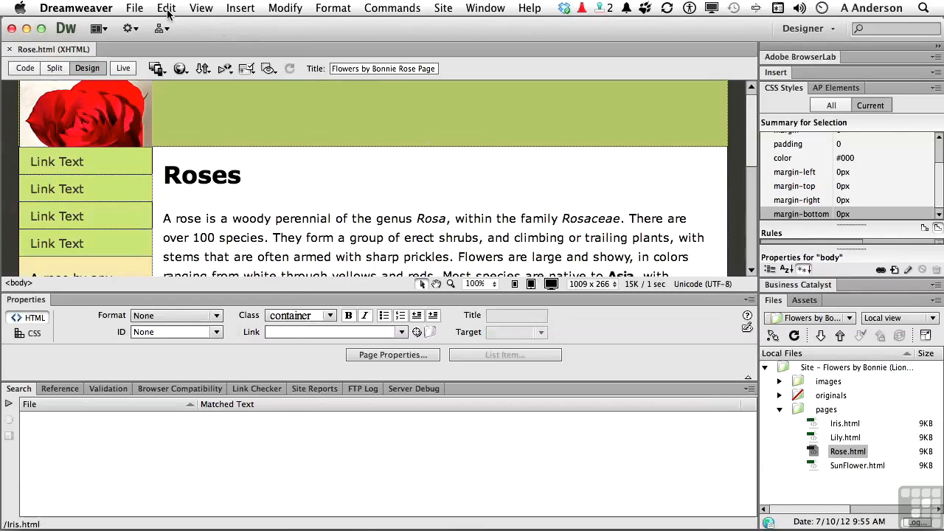
Reopen Find and Replace, cancel saving the 'and'-to-'&' query, and choose Load Query
left_click(166, 8)
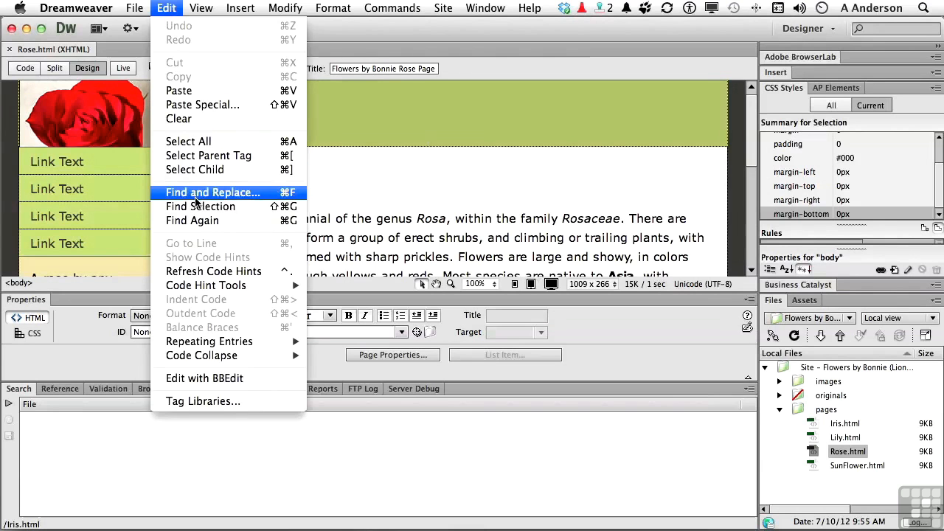
left_click(212, 192)
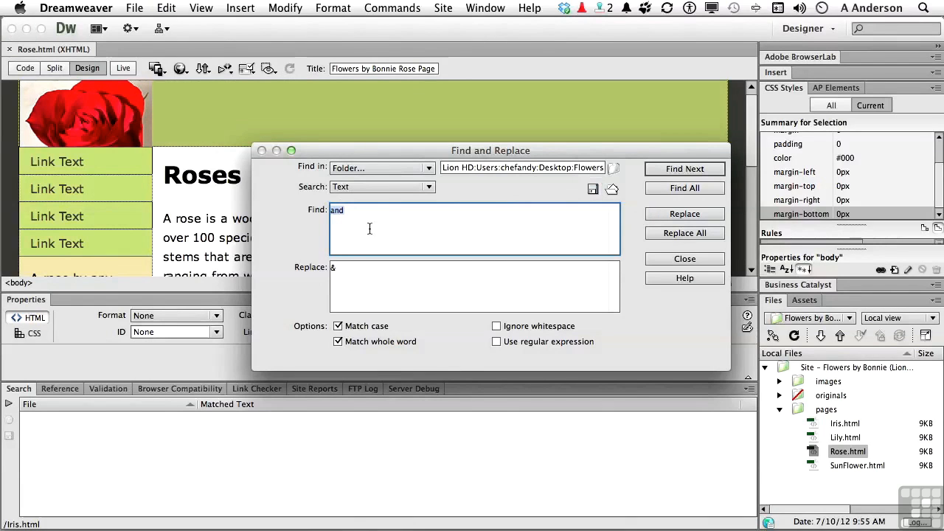
mouse_move(377, 291)
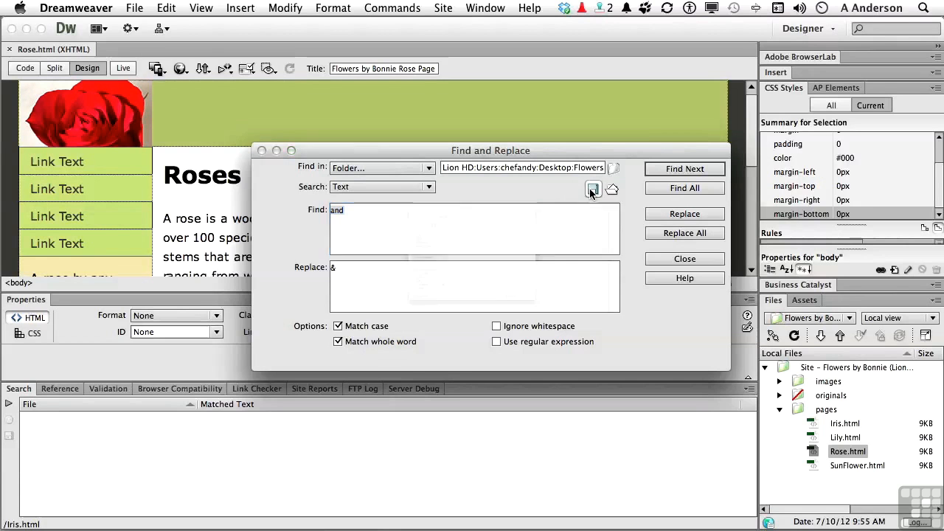
left_click(593, 188)
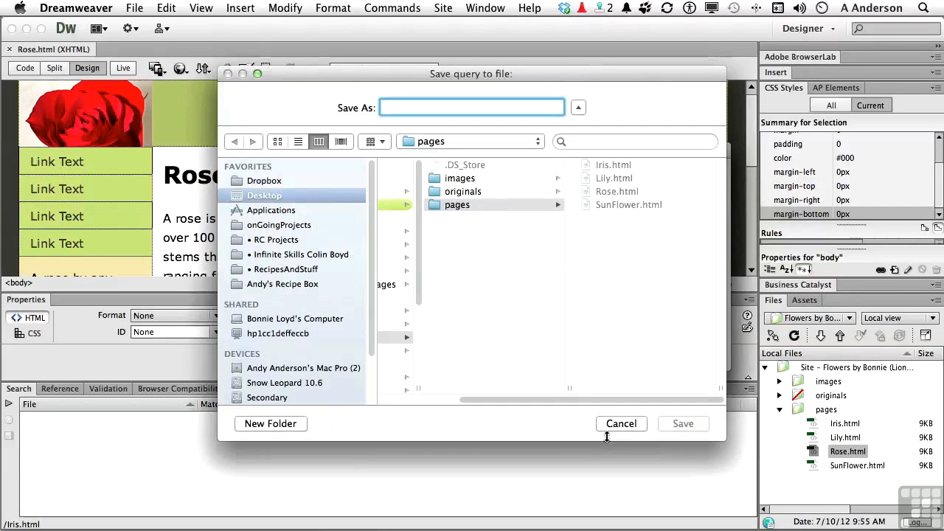
left_click(621, 424)
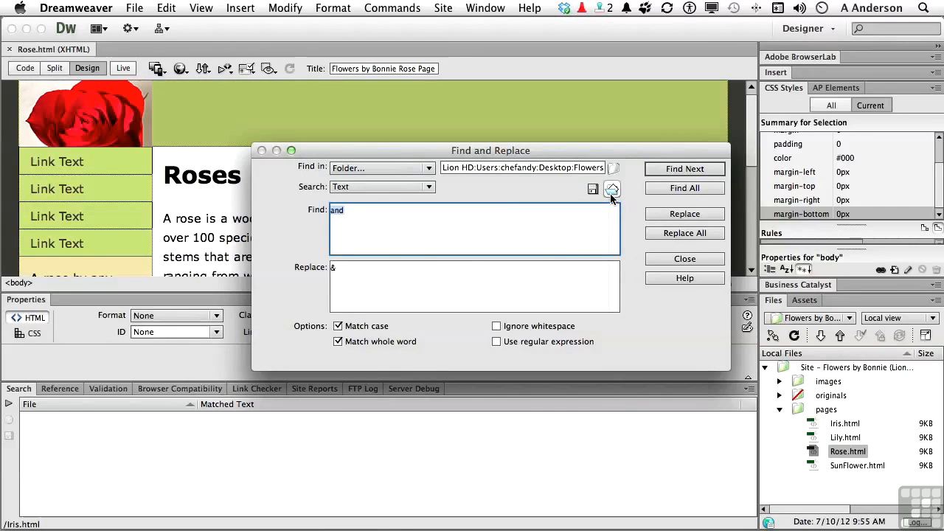
left_click(612, 190)
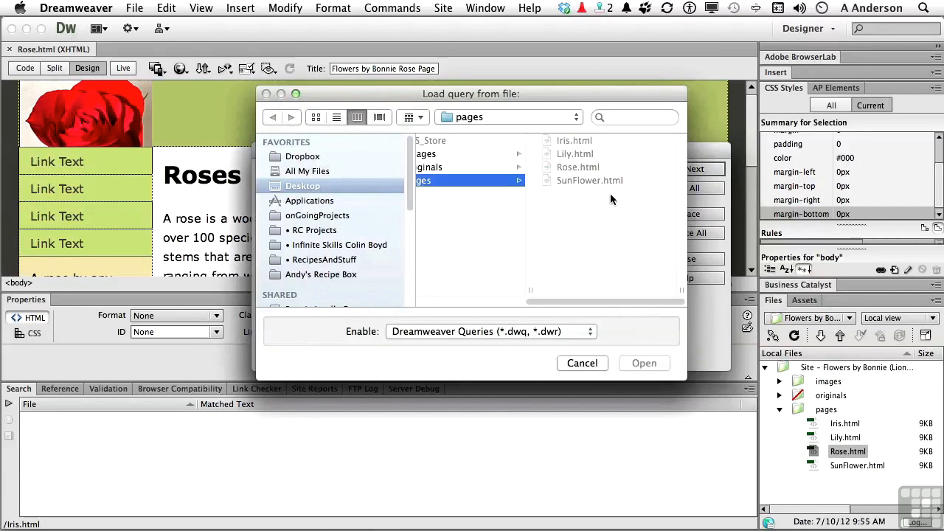